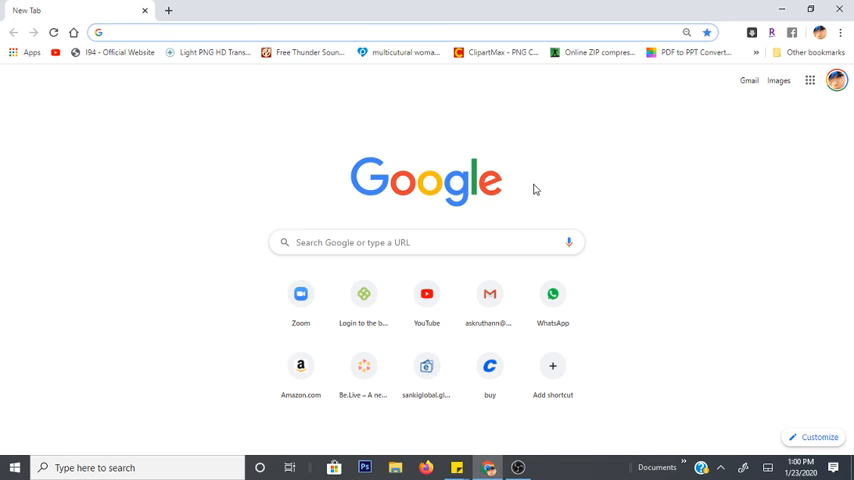
mouse_move(301, 295)
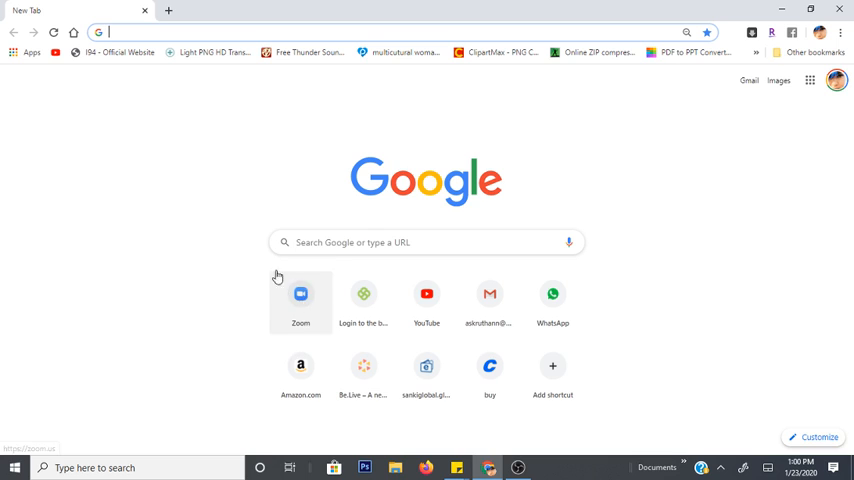
Open the Zoom website from Chrome's new tab shortcut and go to Join a Meeting
click(301, 294)
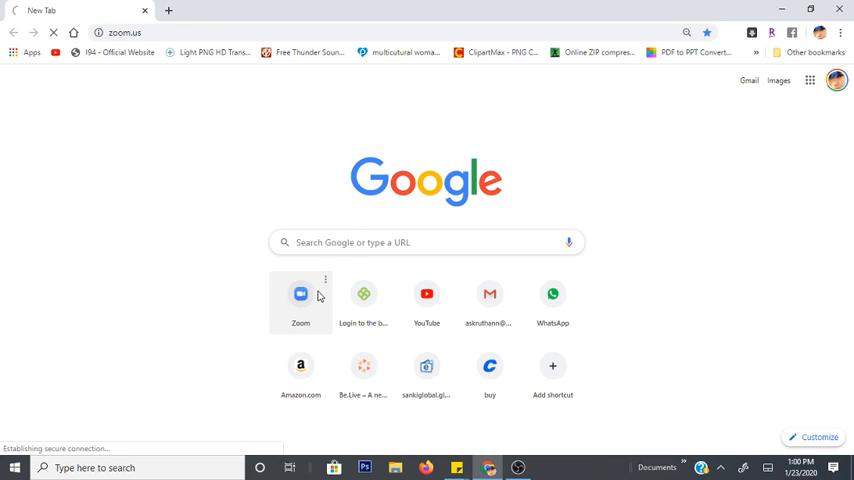
click(301, 294)
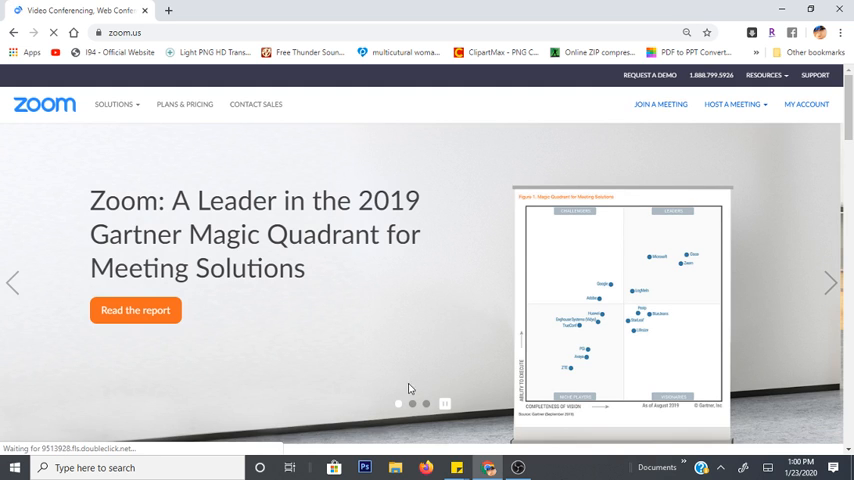
click(733, 104)
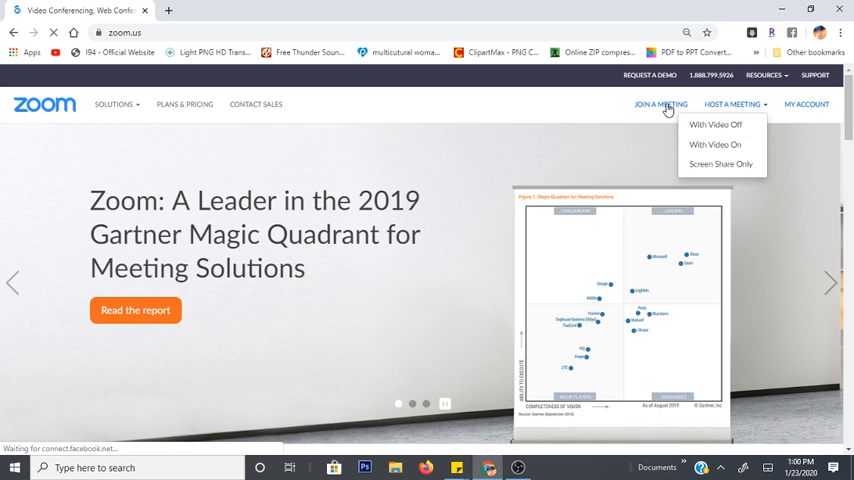
click(659, 104)
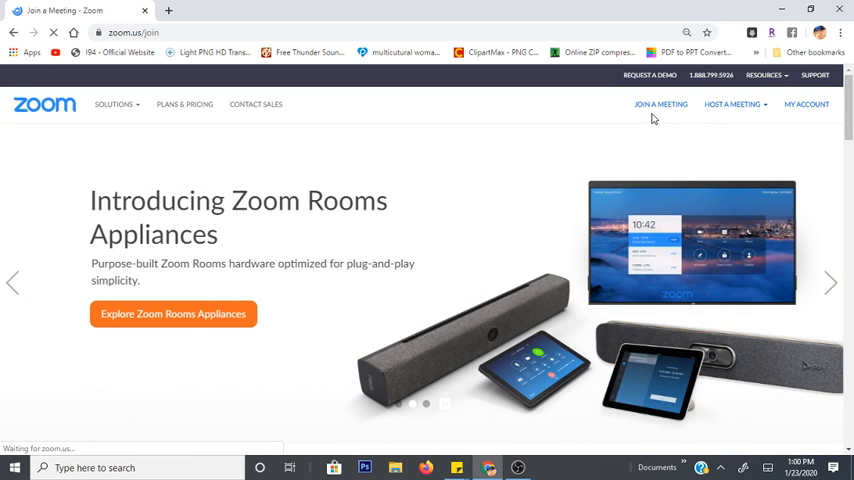
click(660, 104)
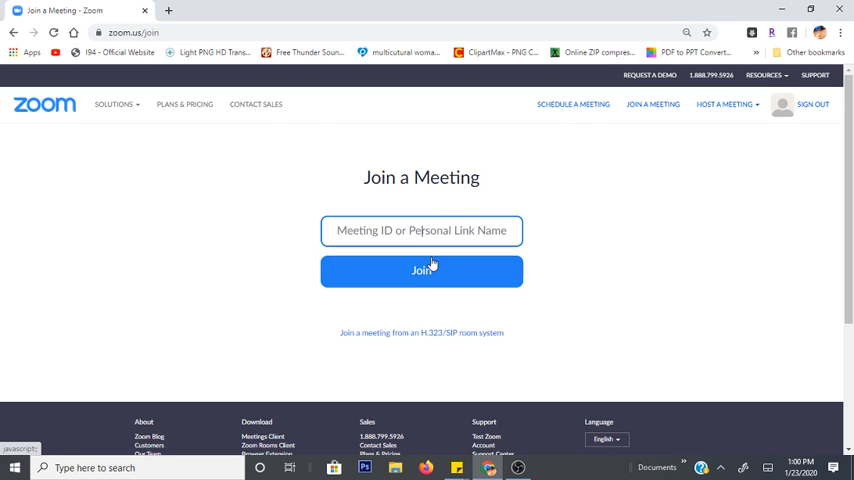
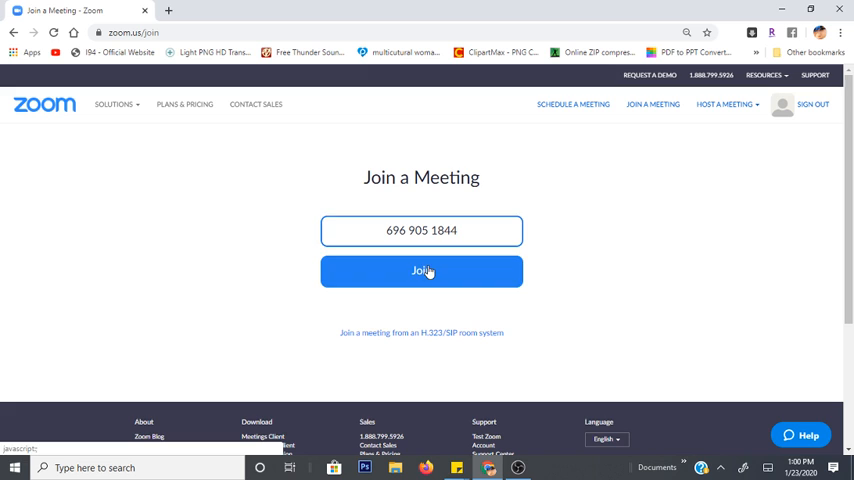
click(421, 271)
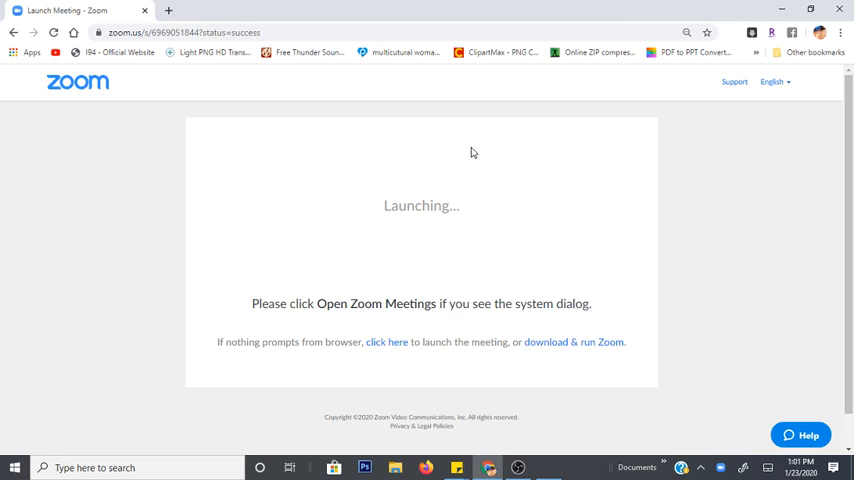
Launch the meeting in the Zoom app with computer audio, maximized, showing participants
click(548, 467)
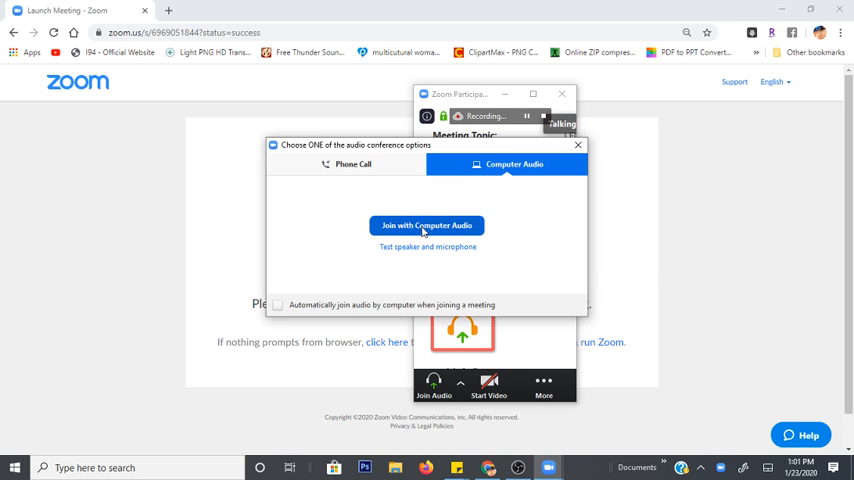
click(426, 225)
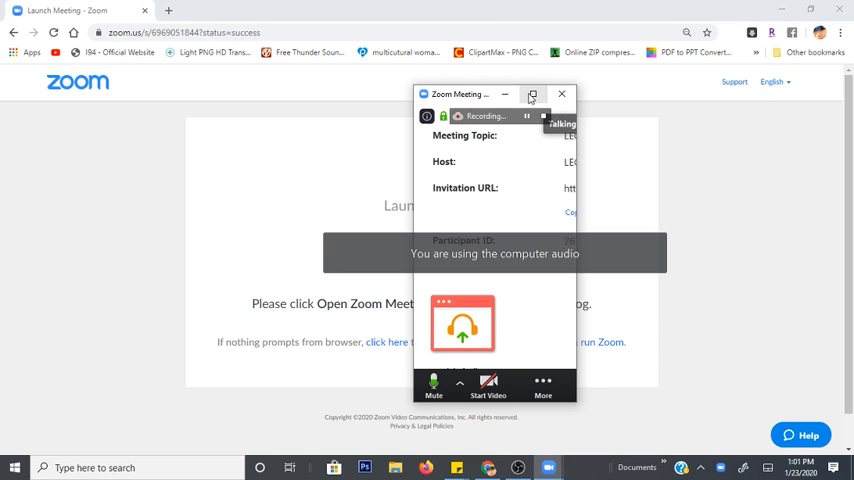
click(532, 94)
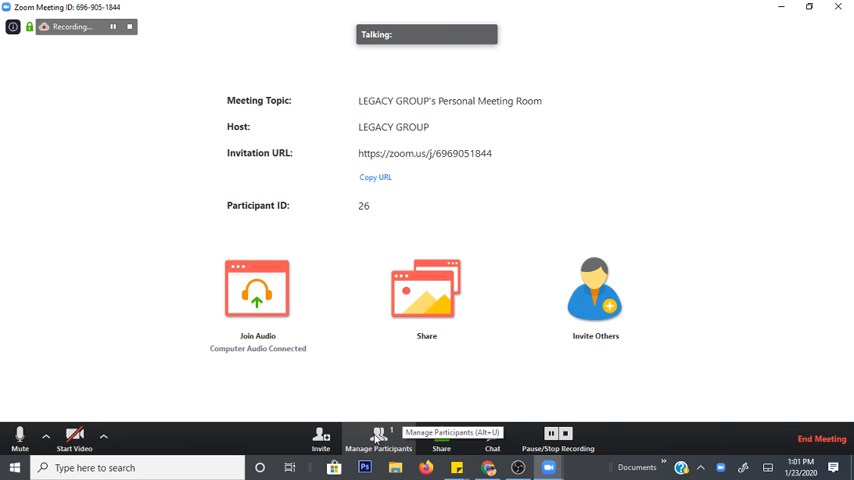
click(378, 438)
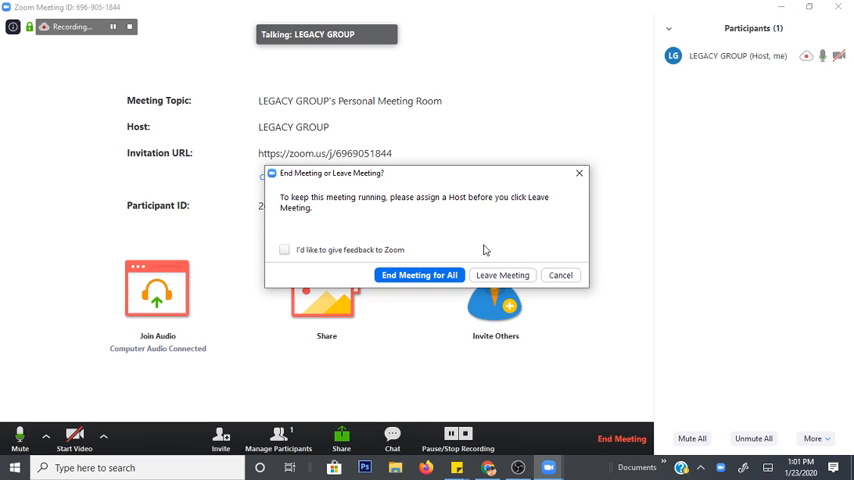
mouse_move(502, 275)
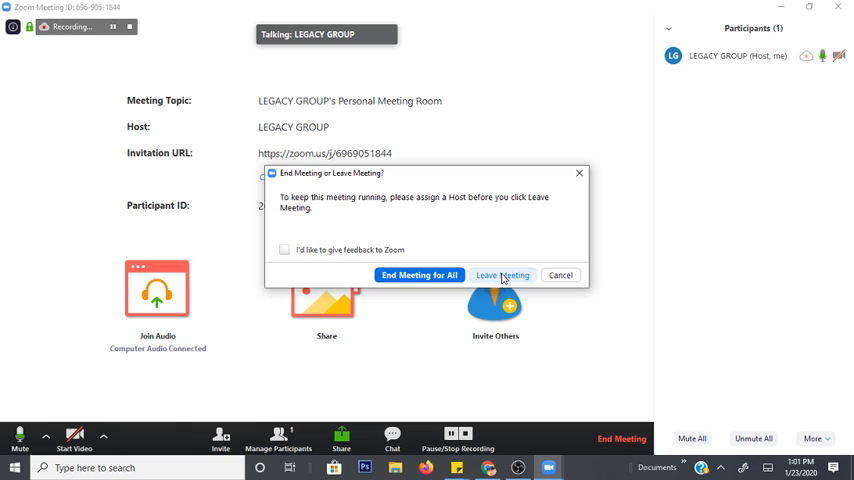
click(502, 275)
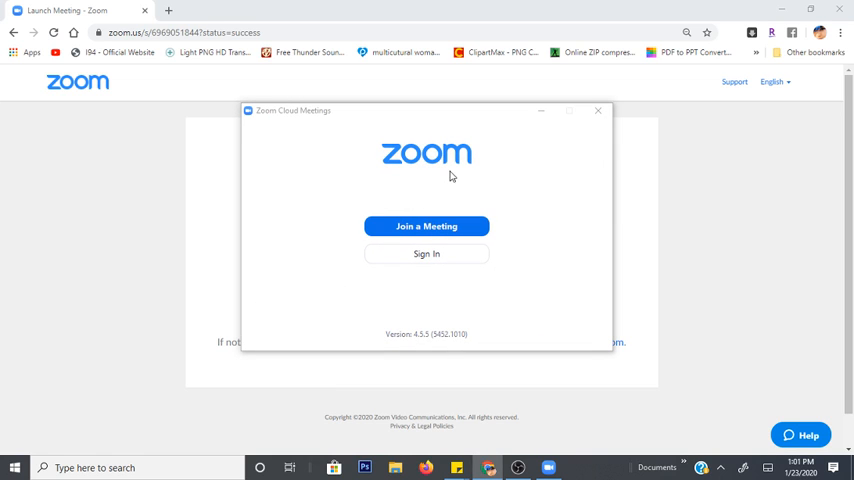
mouse_move(426, 226)
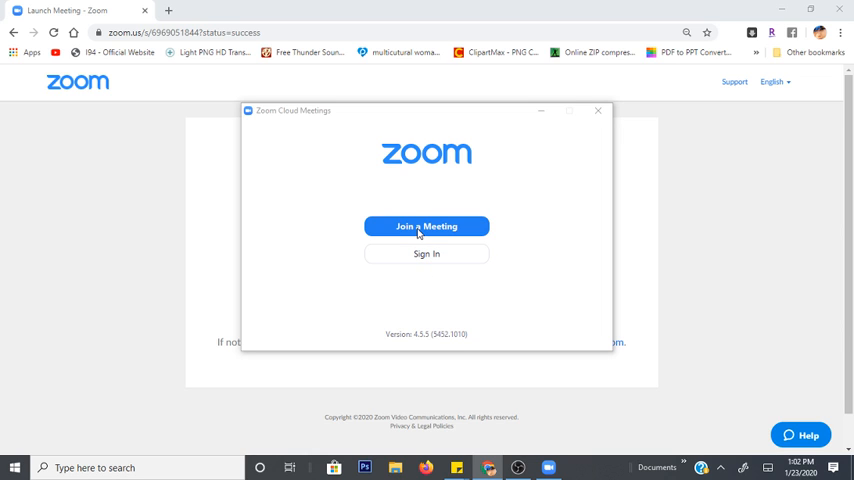
click(426, 226)
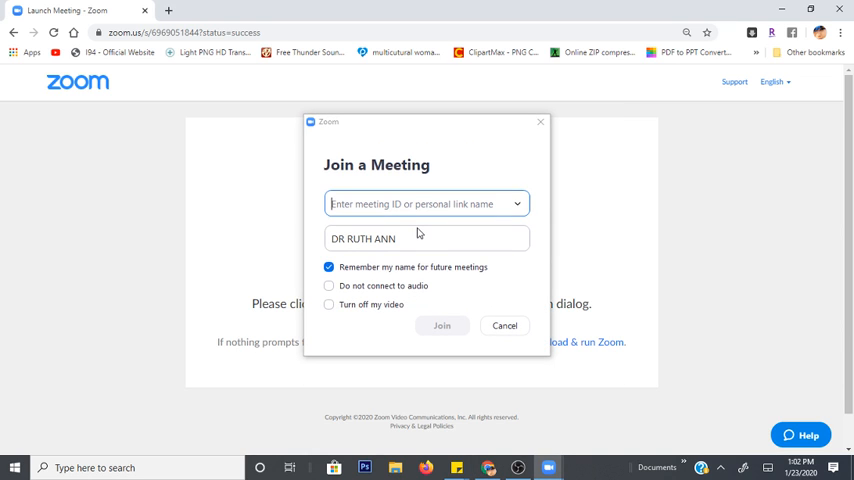
mouse_move(416, 215)
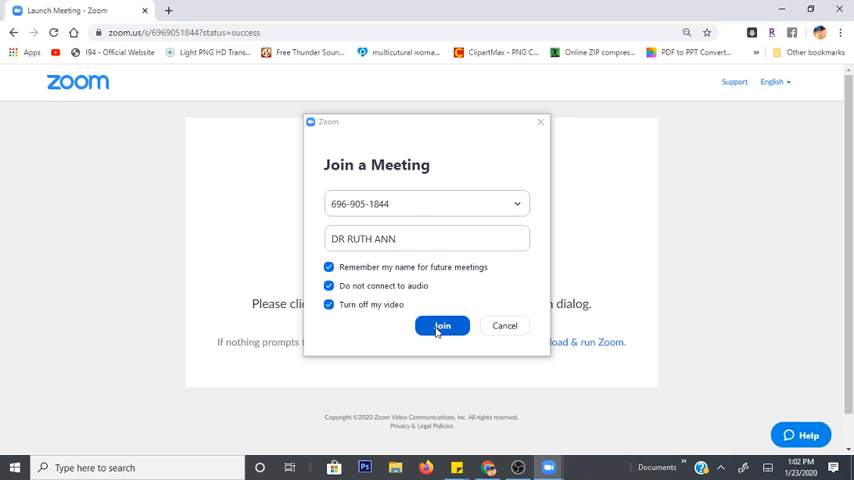
click(442, 325)
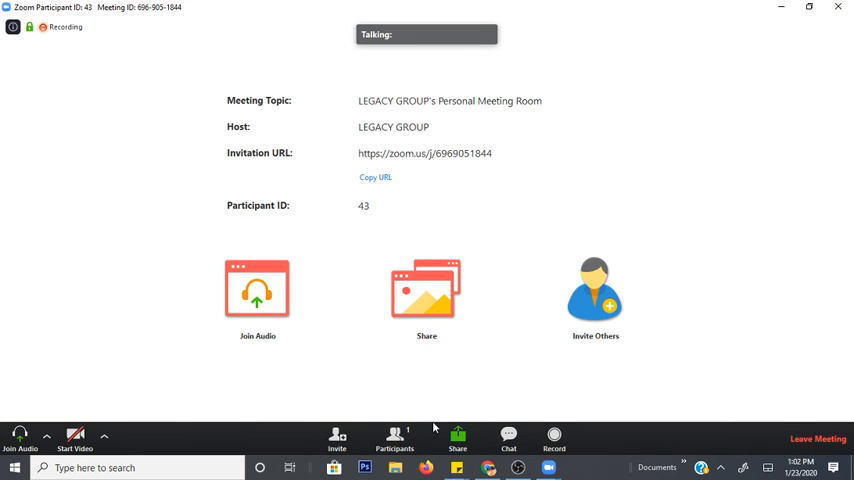
Claim host from the Participants panel using the host key
click(394, 438)
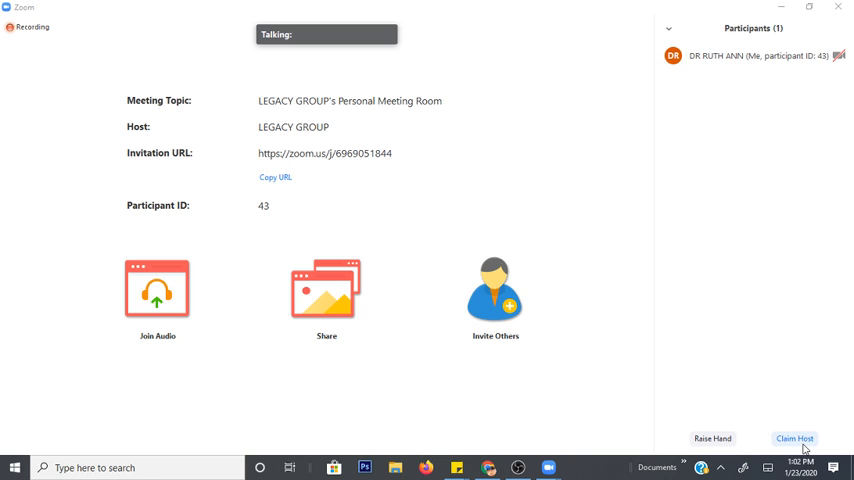
click(794, 438)
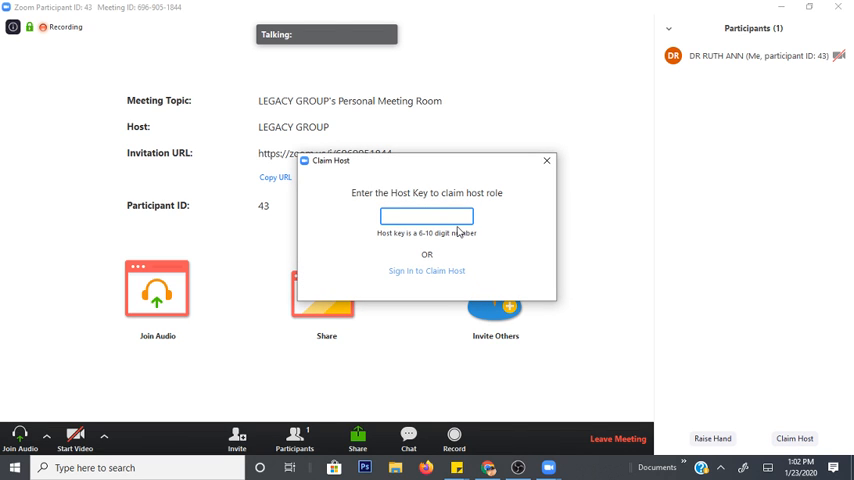
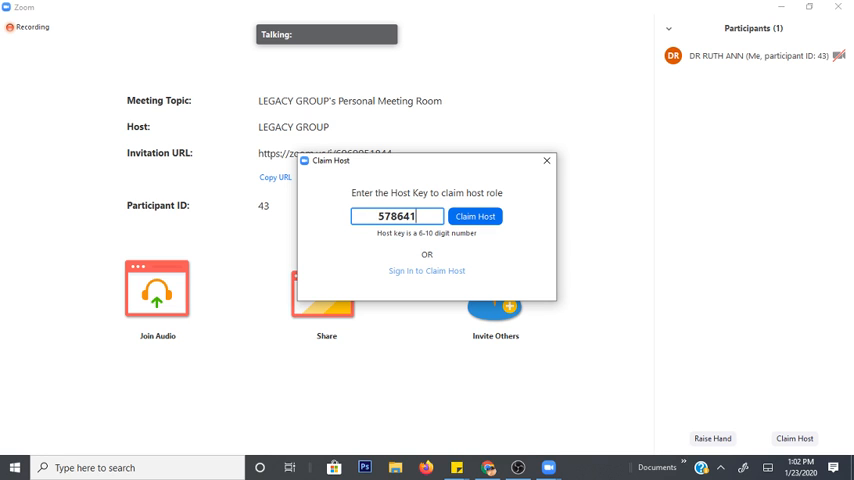
click(475, 216)
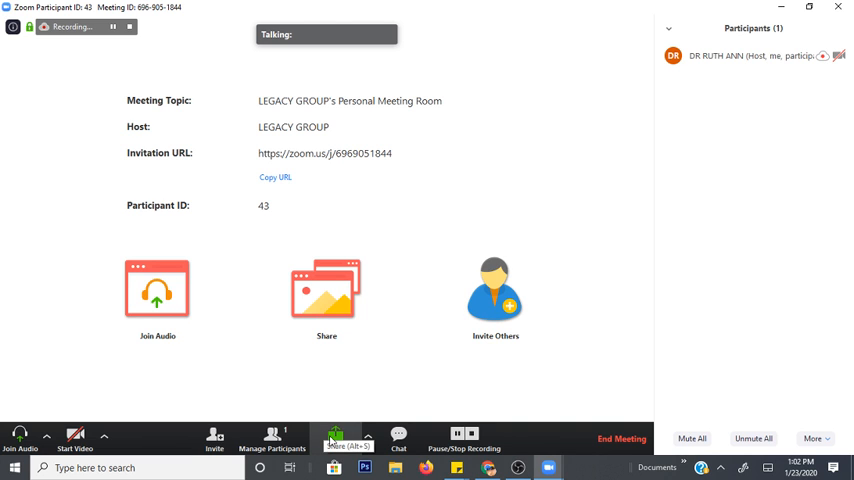
Choose Files in Zoom's share options and scroll through the Downloads folder
click(326, 438)
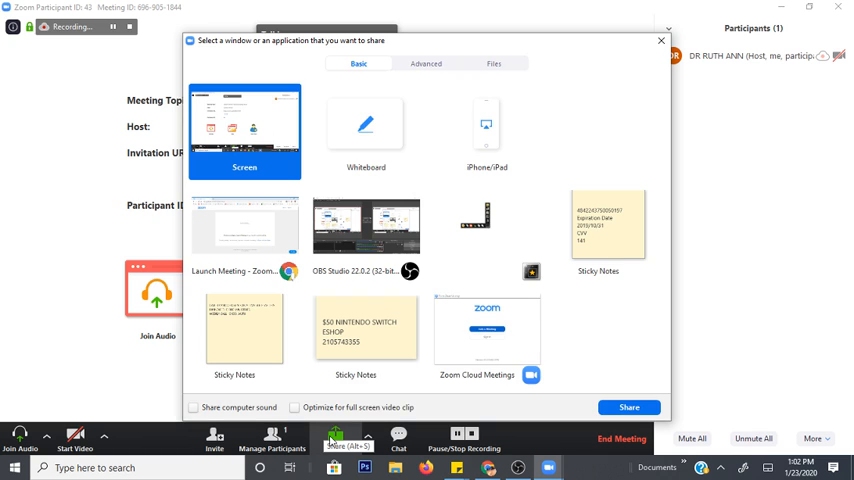
click(608, 235)
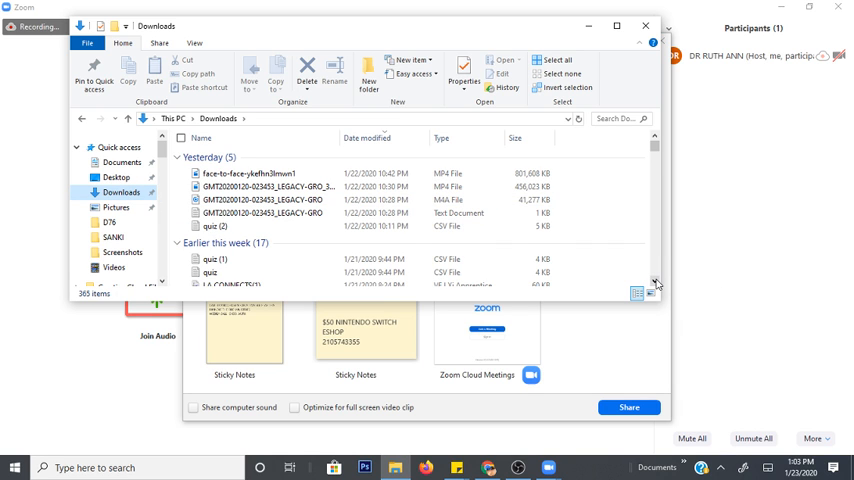
scroll(down, 3)
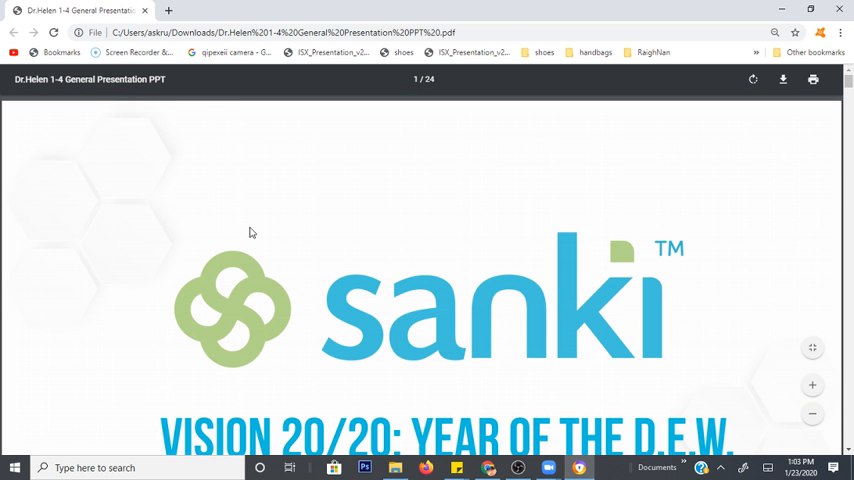
mouse_move(14, 468)
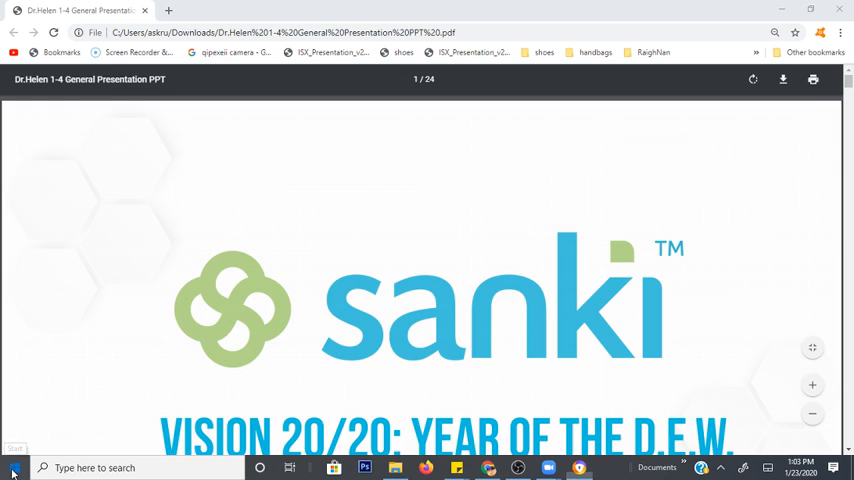
Open the Windows Start menu to launch Microsoft Edge
click(14, 467)
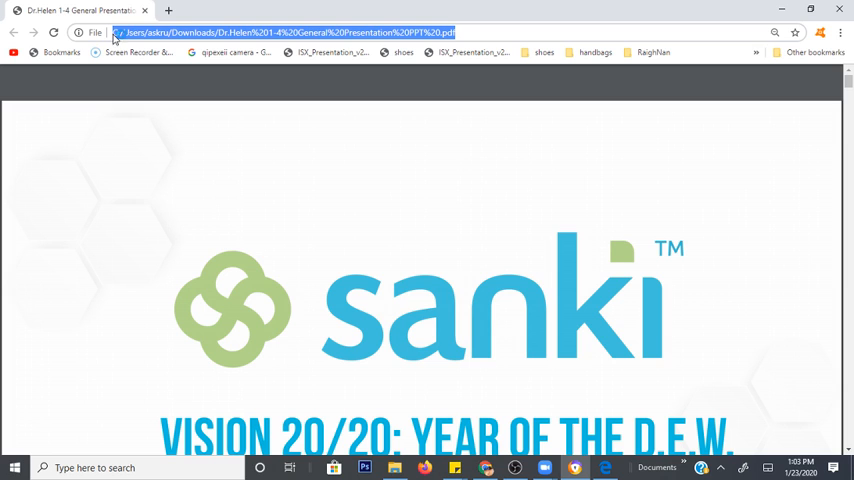
Copy the Sanki presentation PDF's file address from the address bar
right_click(115, 32)
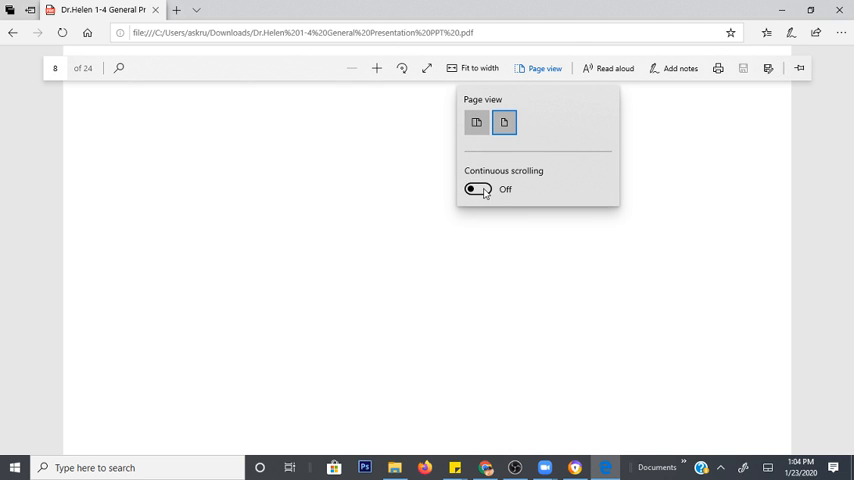
Toggle Edge's Continuous scrolling option on, off, and on again
click(476, 190)
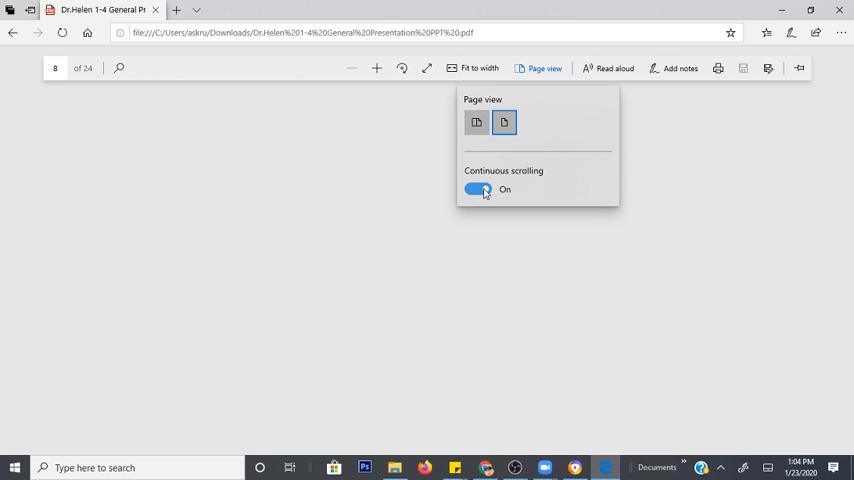
click(474, 190)
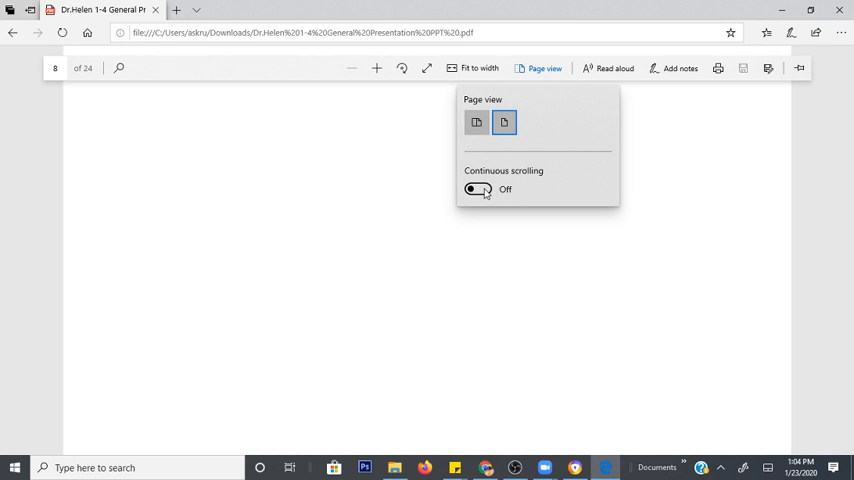
click(479, 189)
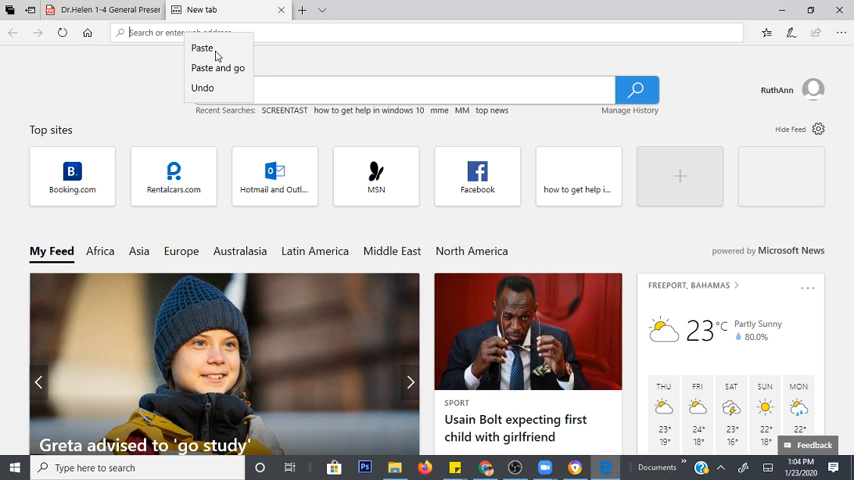
Paste the copied address into the new tab to open the Sanki PDF
click(202, 48)
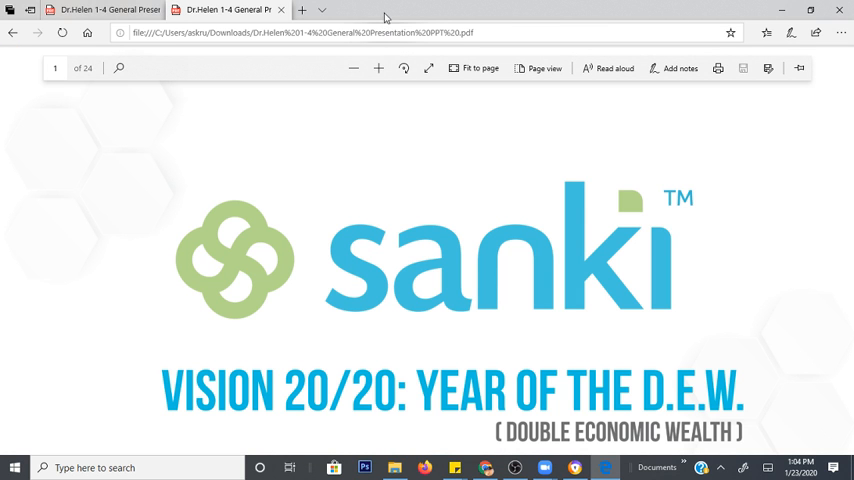
click(544, 68)
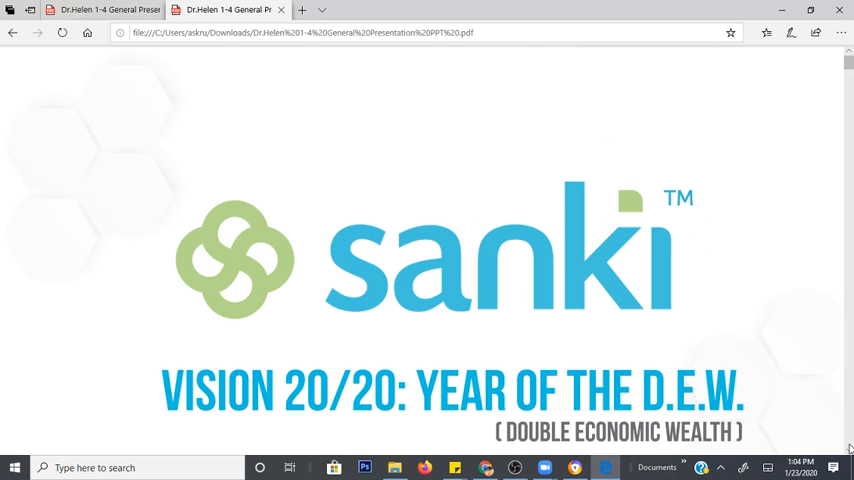
scroll(down, 3)
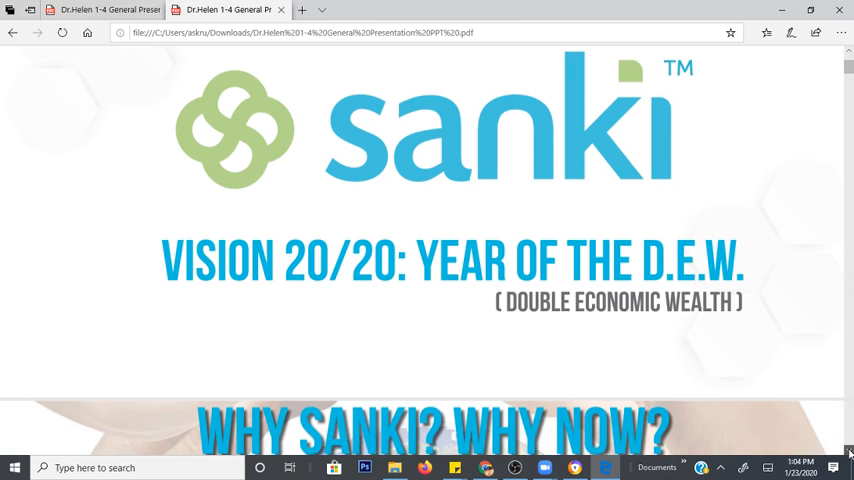
scroll(down, 3)
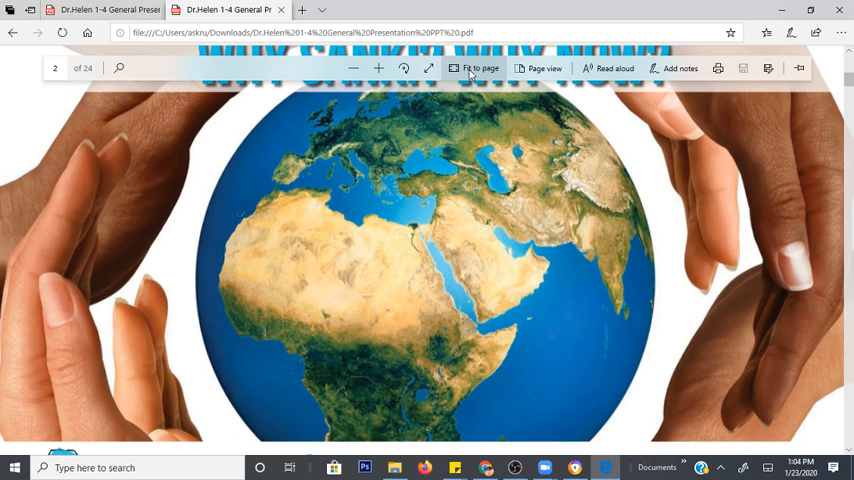
Turn Continuous scrolling off in Page view for sideways slide paging
click(545, 68)
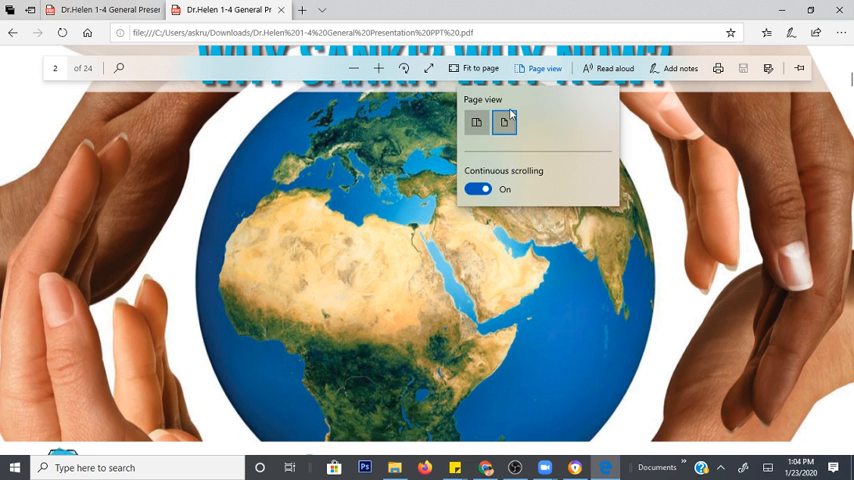
click(478, 189)
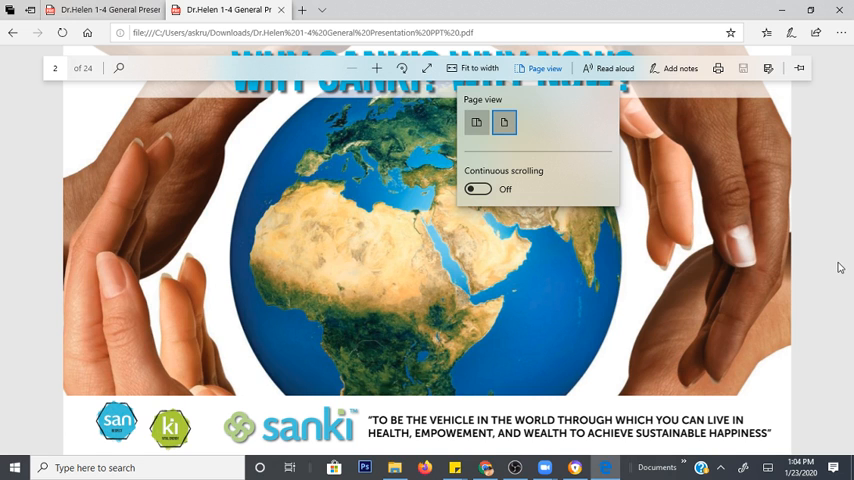
click(538, 68)
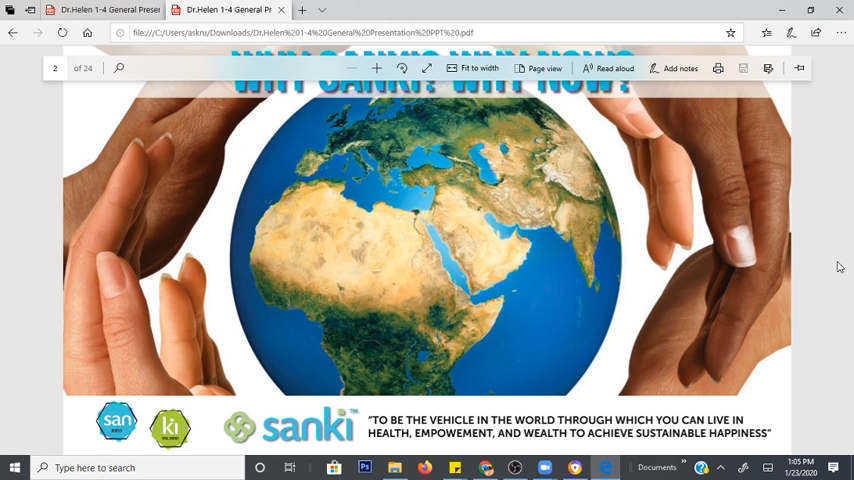
scroll(down, 3)
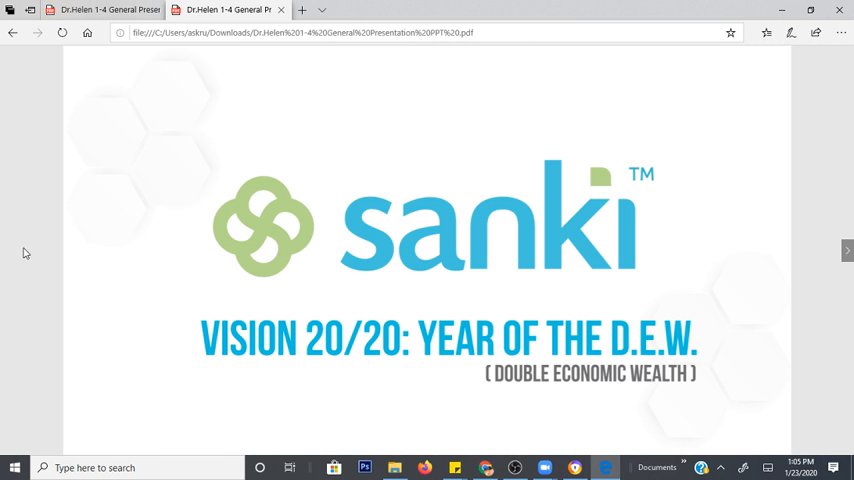
mouse_move(346, 266)
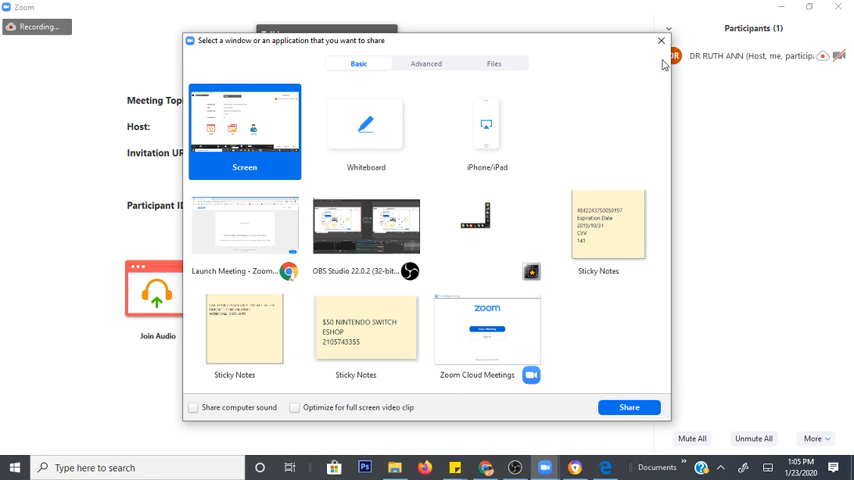
Close the share picker and share the screen showing the Sanki presentation in Edge
click(661, 41)
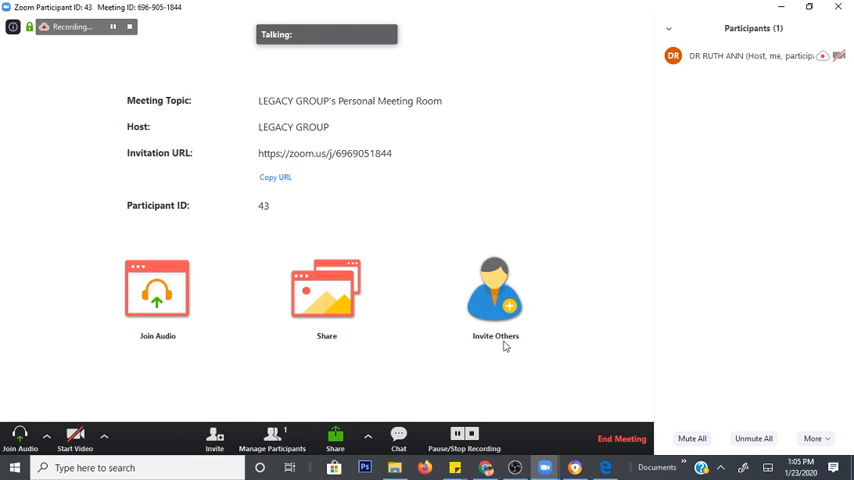
click(335, 438)
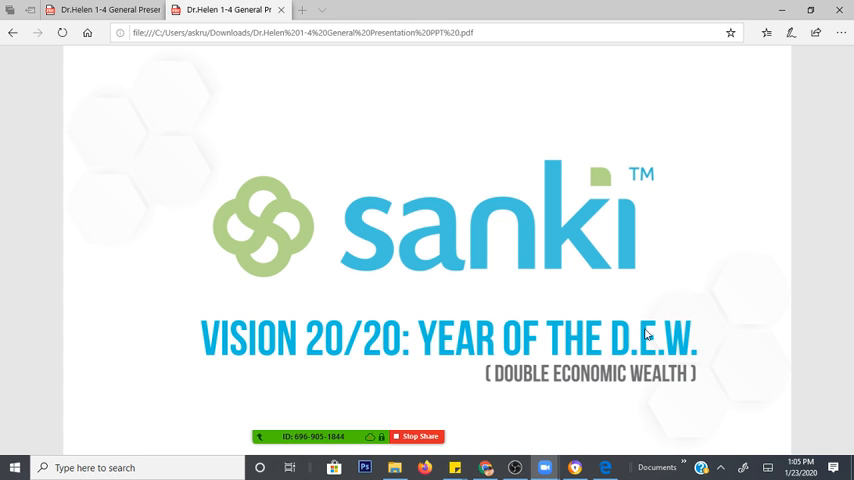
click(846, 250)
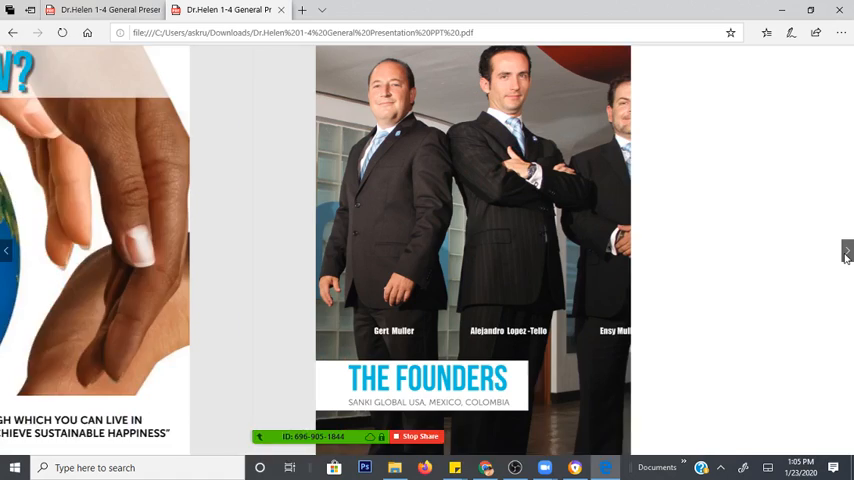
click(7, 250)
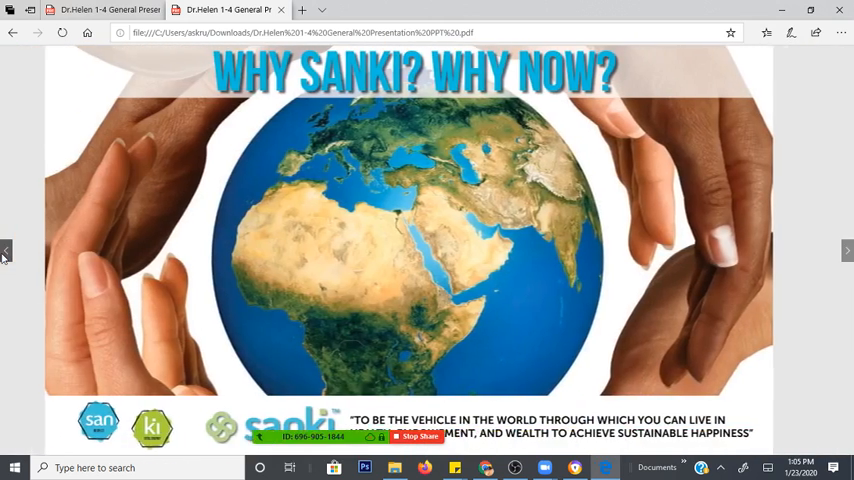
click(7, 250)
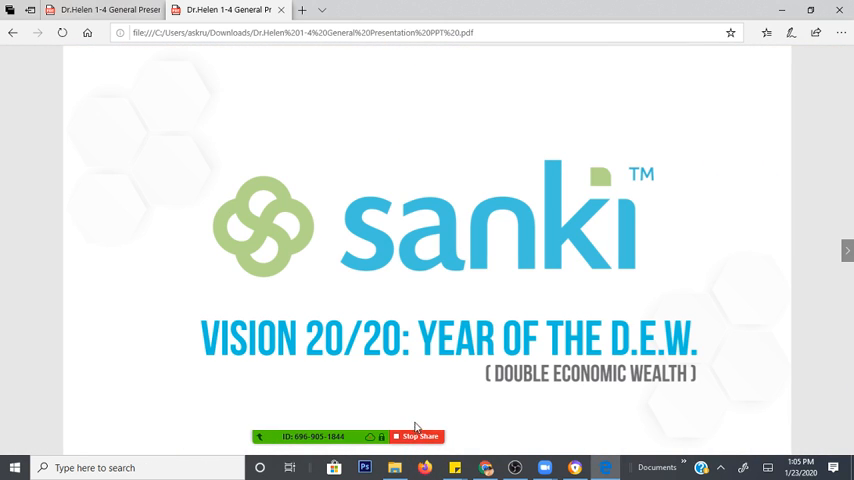
click(323, 413)
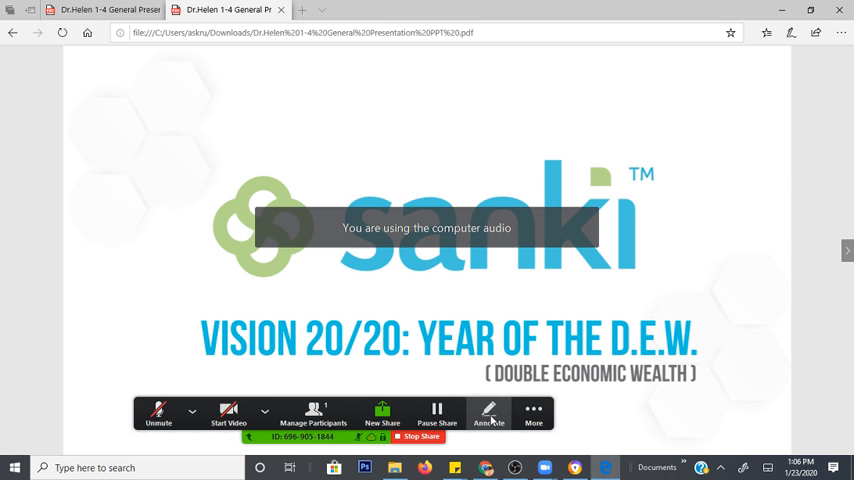
Open the participant list from the sharing toolbar and mute the host
click(313, 414)
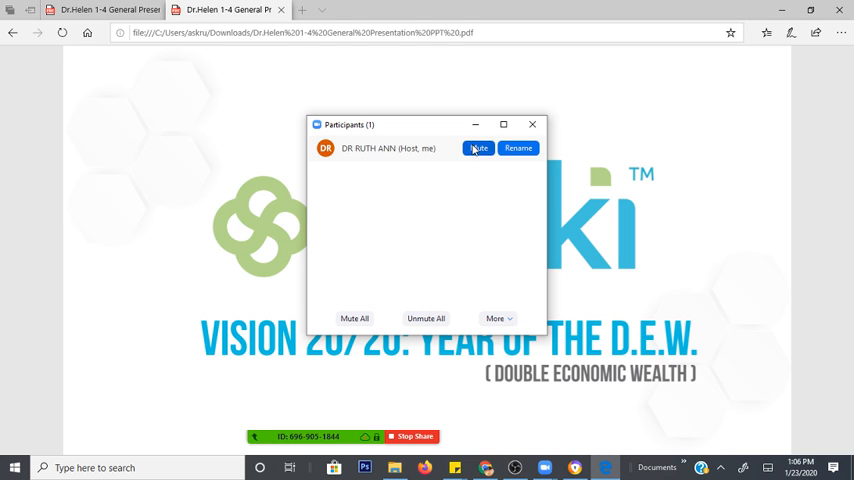
click(477, 148)
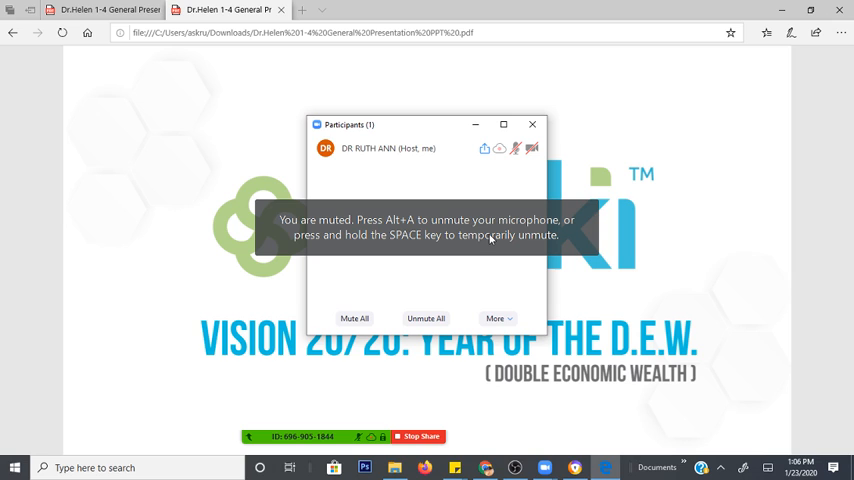